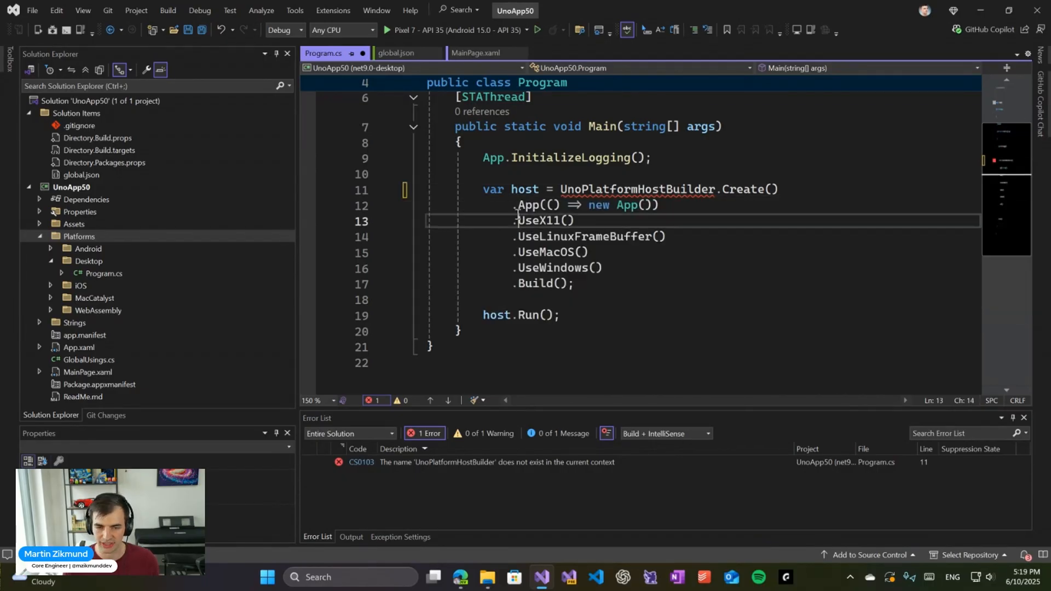
Select the unresolved UnoPlatformHostBuilder name in Platforms/Desktop/Program.cs to resolve the CS0103 error.
double_click(551, 346)
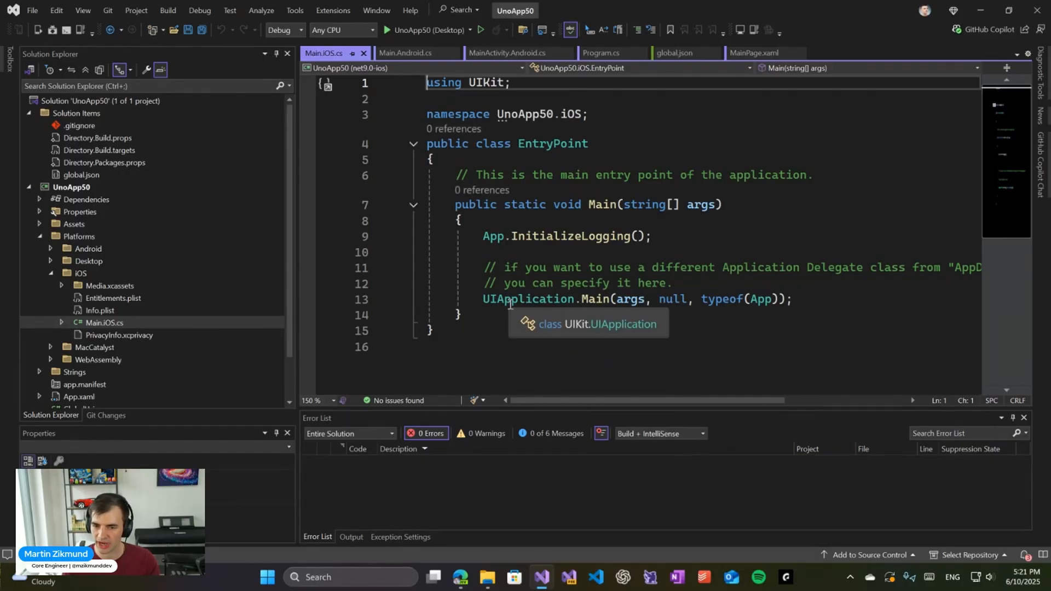
Begin a 'var host' declaration inside the iOS Main method.
type("var h")
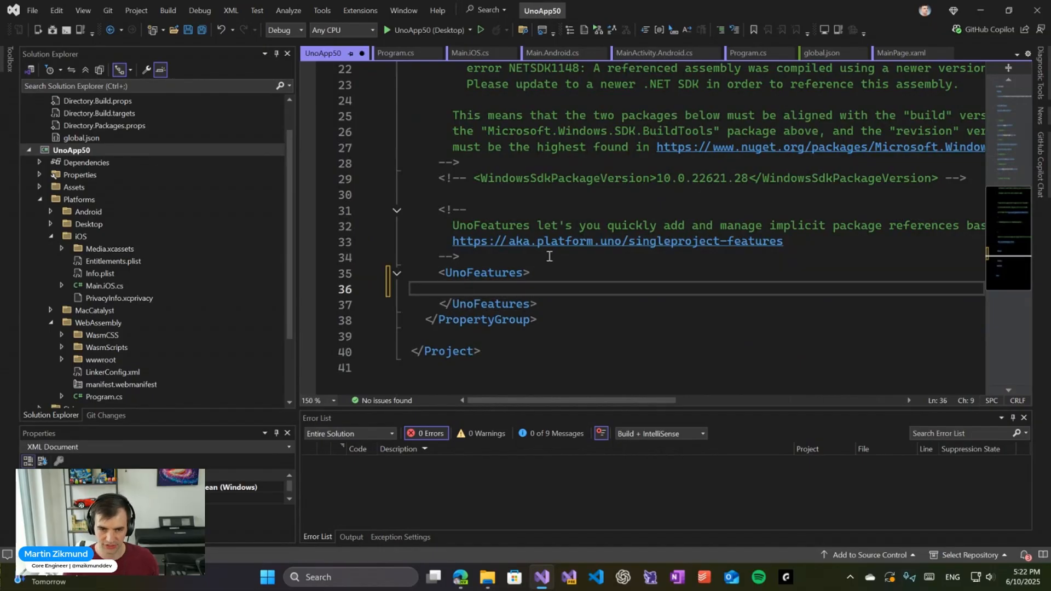
List 'SkiaRenderer;' inside the csproj <UnoFeatures> element.
type("SkiaRenderer;")
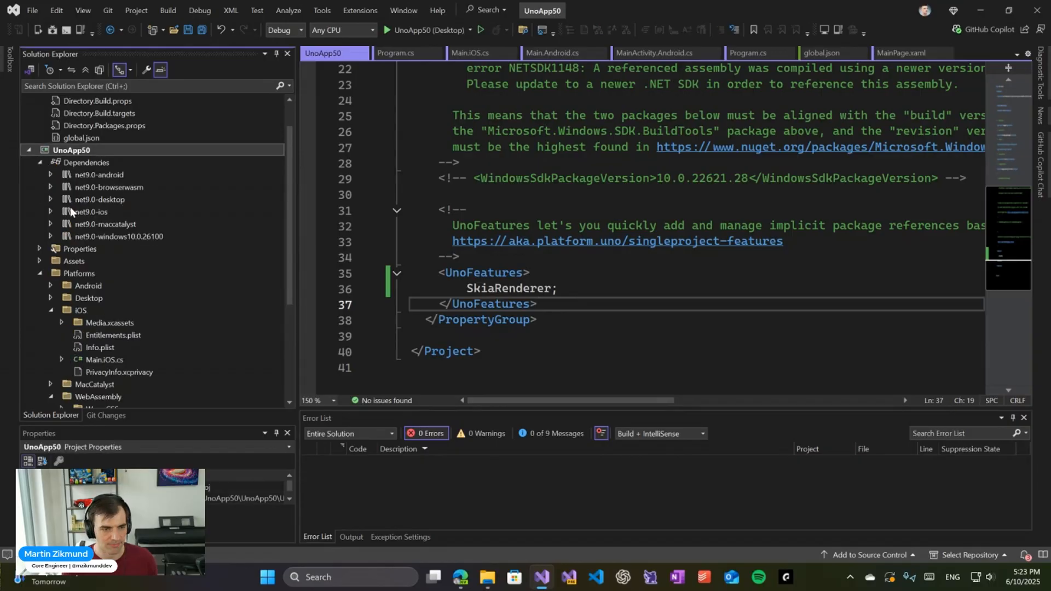